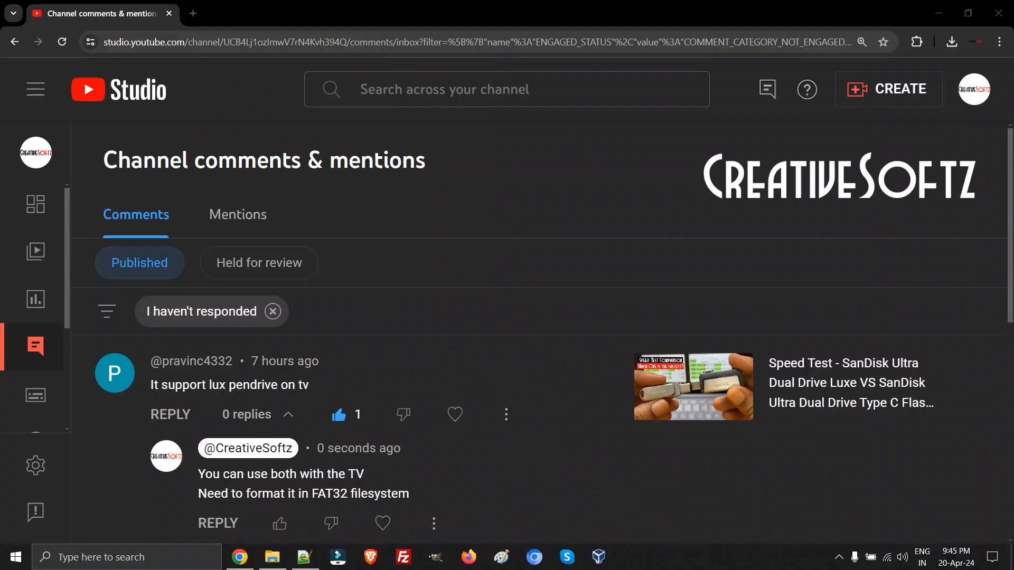
Review the viewer comment asking about an Mpeg4 box reading the pendrive.
scroll("down", 3)
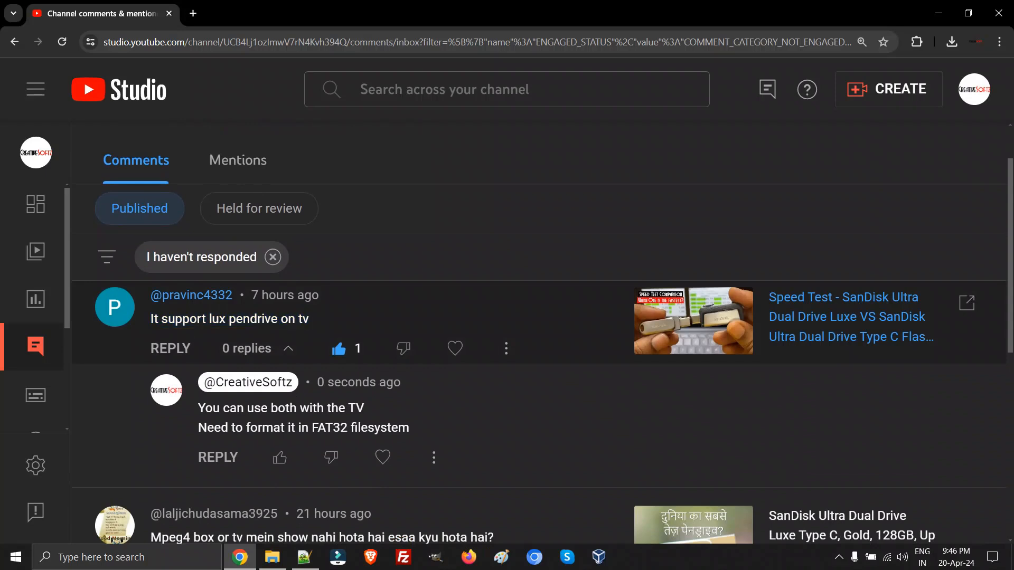
scroll("down", 3)
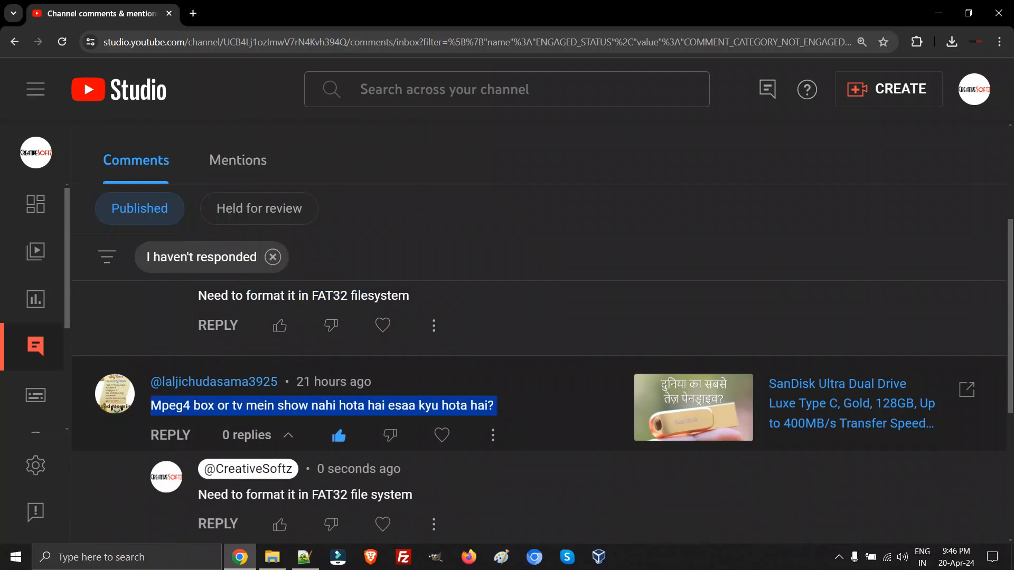
double_click(240, 406)
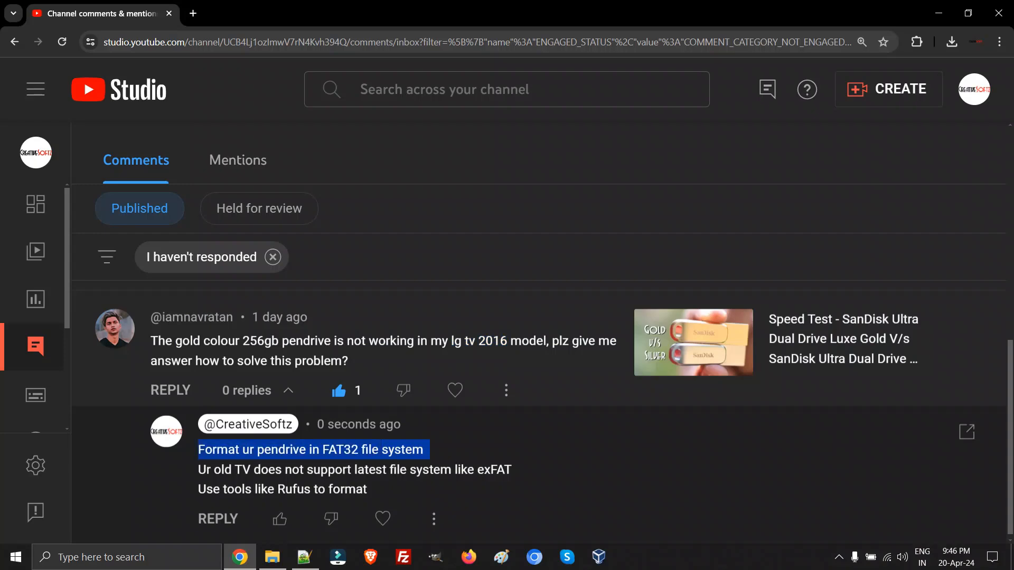
scroll("down", 3)
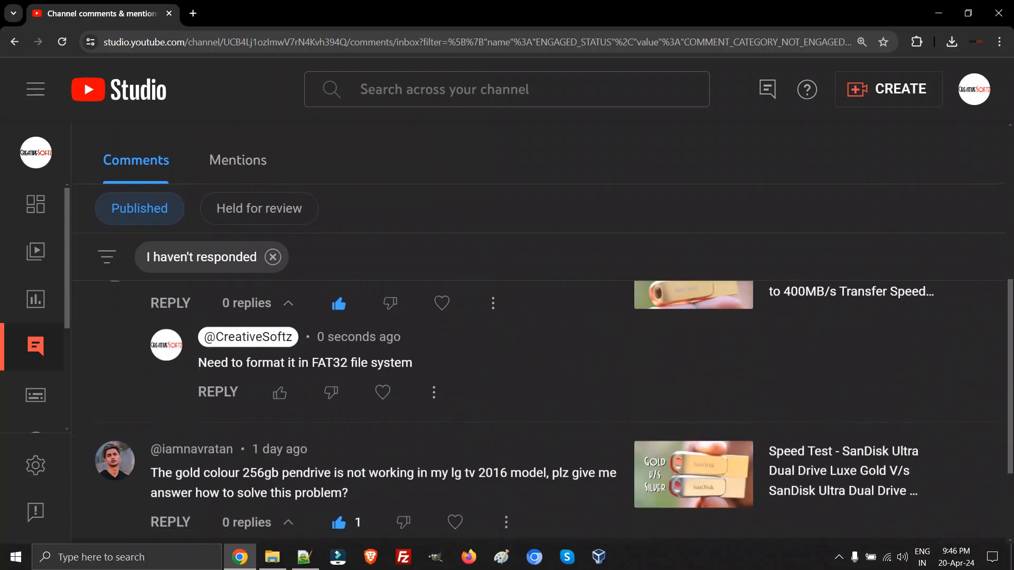
scroll("down", 3)
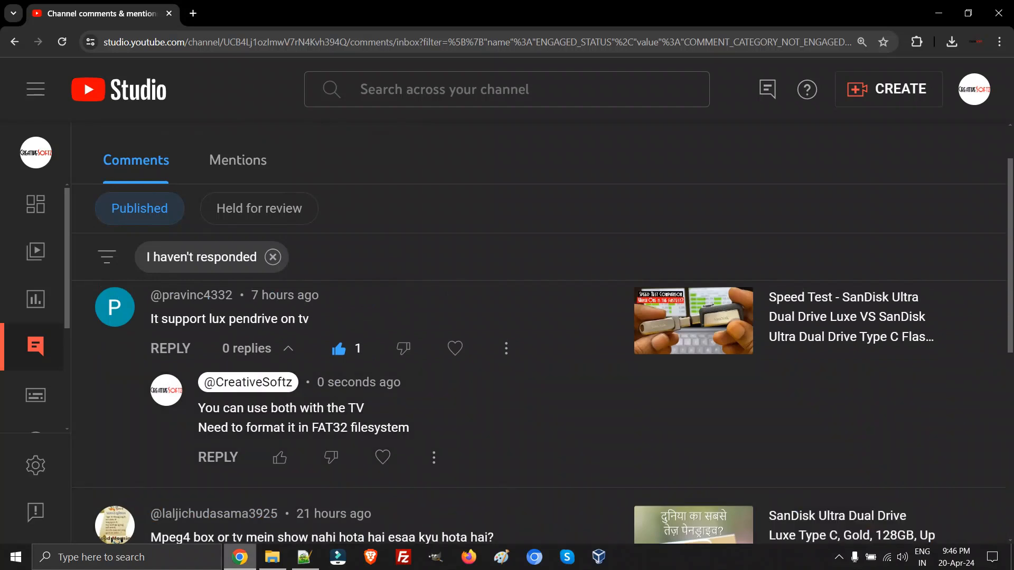
Confirm in Properties that DualDriveGO (D:) is formatted as exFAT.
left_click(272, 556)
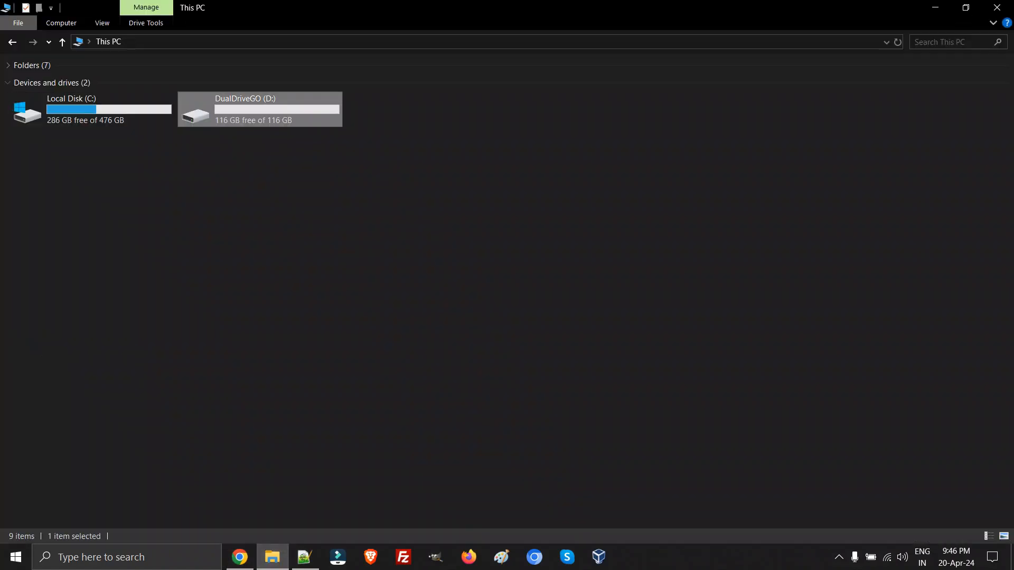
right_click(259, 109)
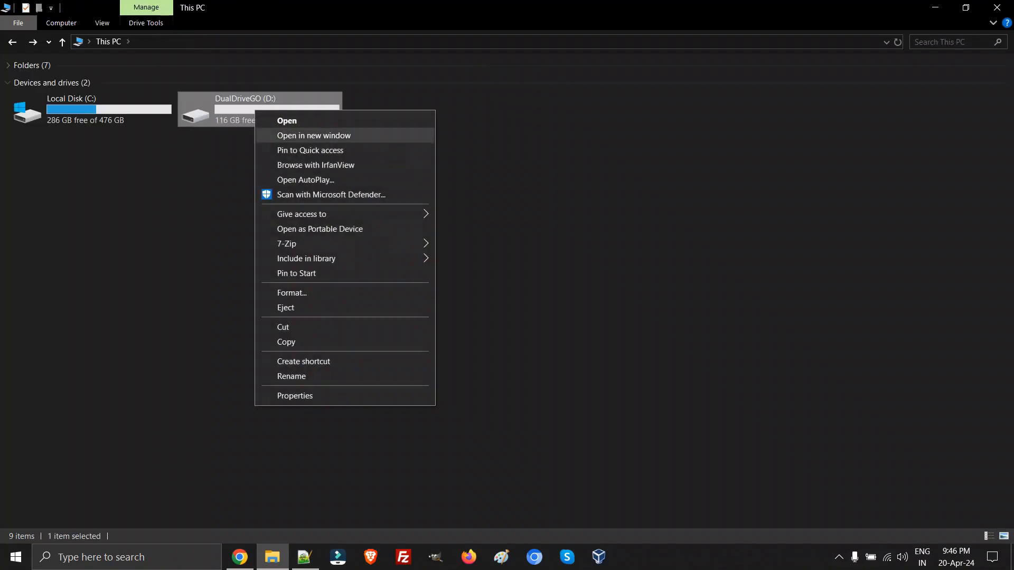
left_click(295, 396)
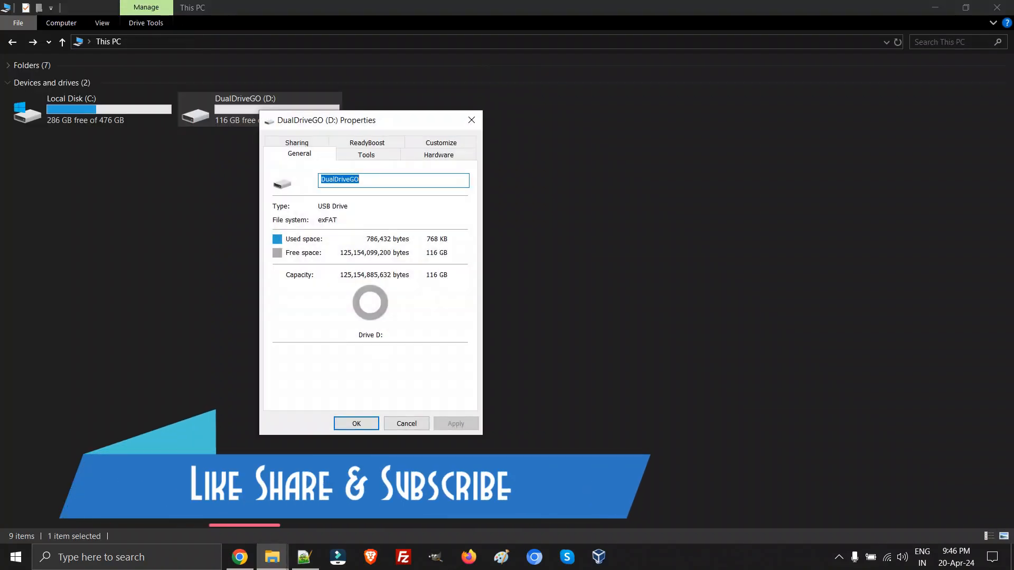
left_click(356, 424)
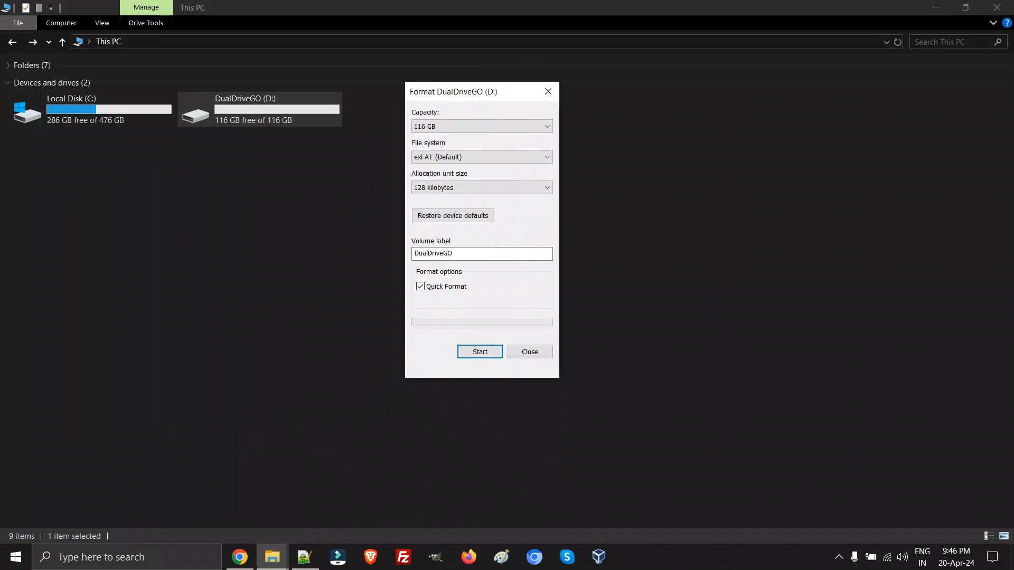
Check that Explorer's Format dialog offers only NTFS and exFAT, no FAT32.
left_click(481, 157)
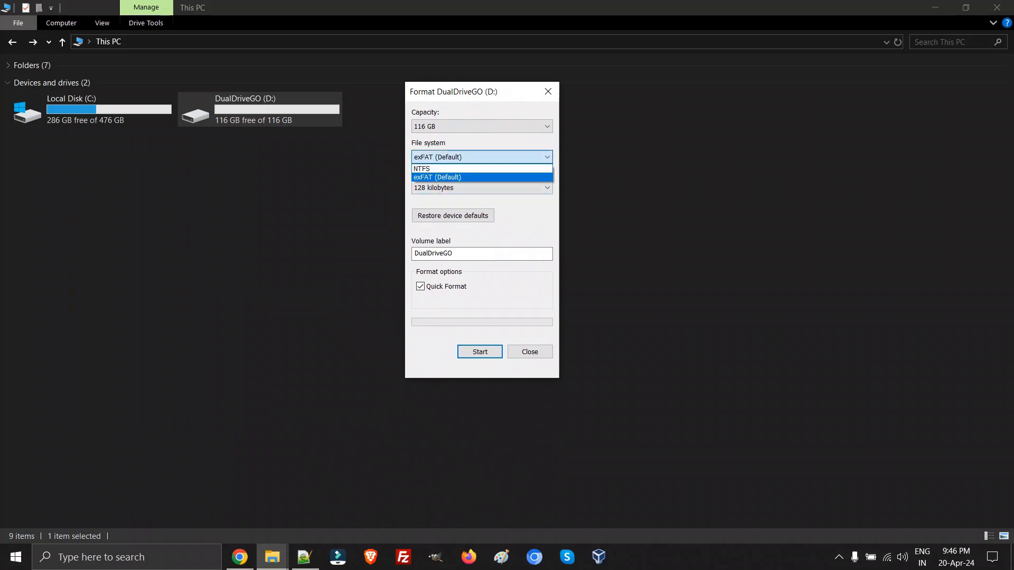
left_click(421, 169)
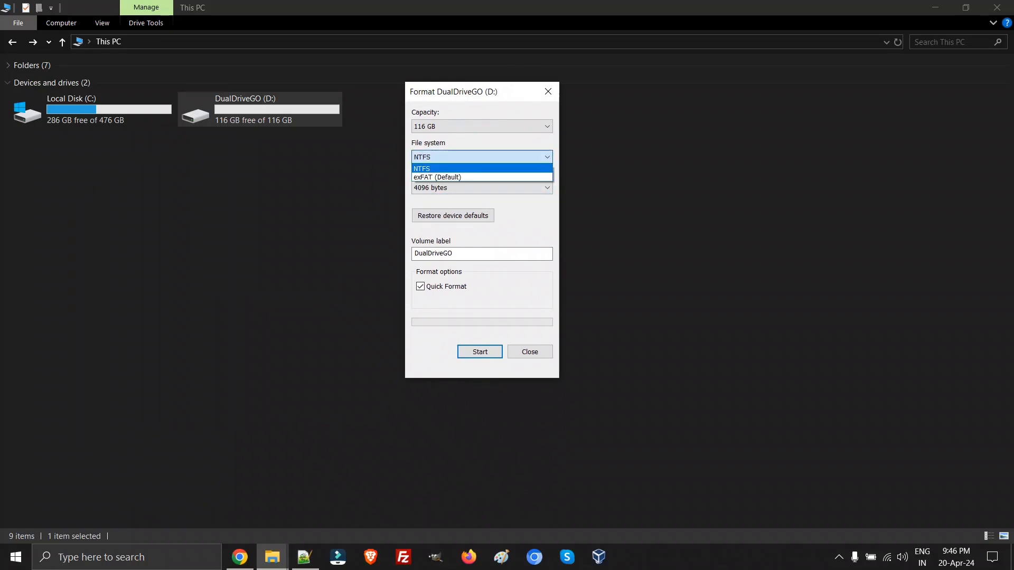
left_click(422, 168)
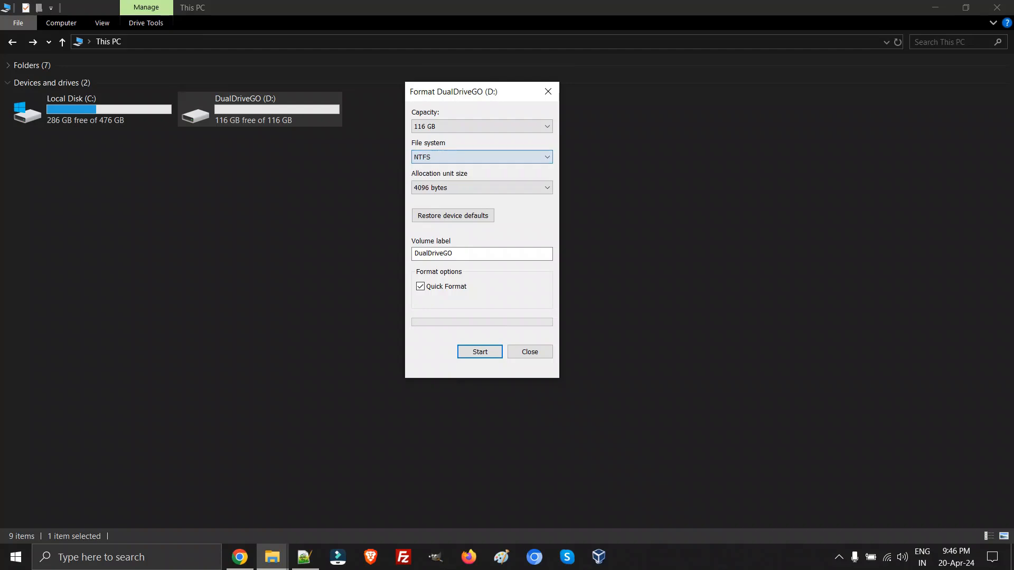
left_click(530, 352)
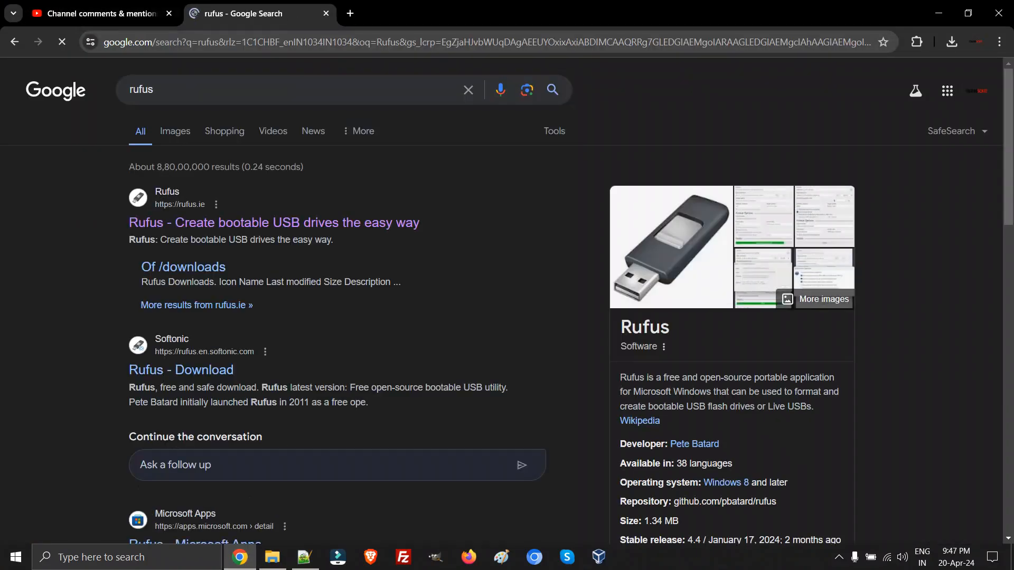
Download the Windows x64 rufus-4.4.exe from rufus.ie's Latest releases.
left_click(62, 43)
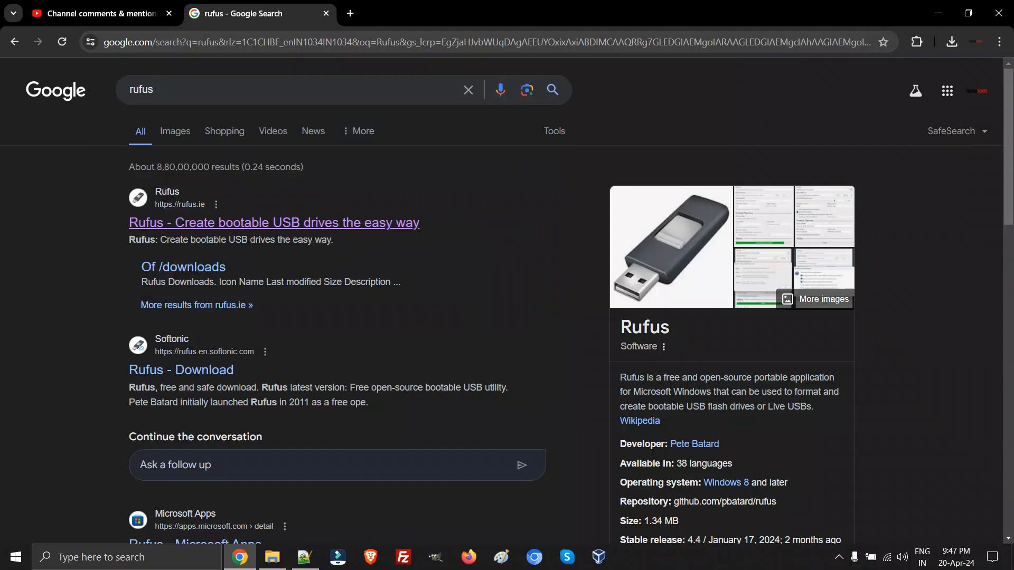
left_click(273, 223)
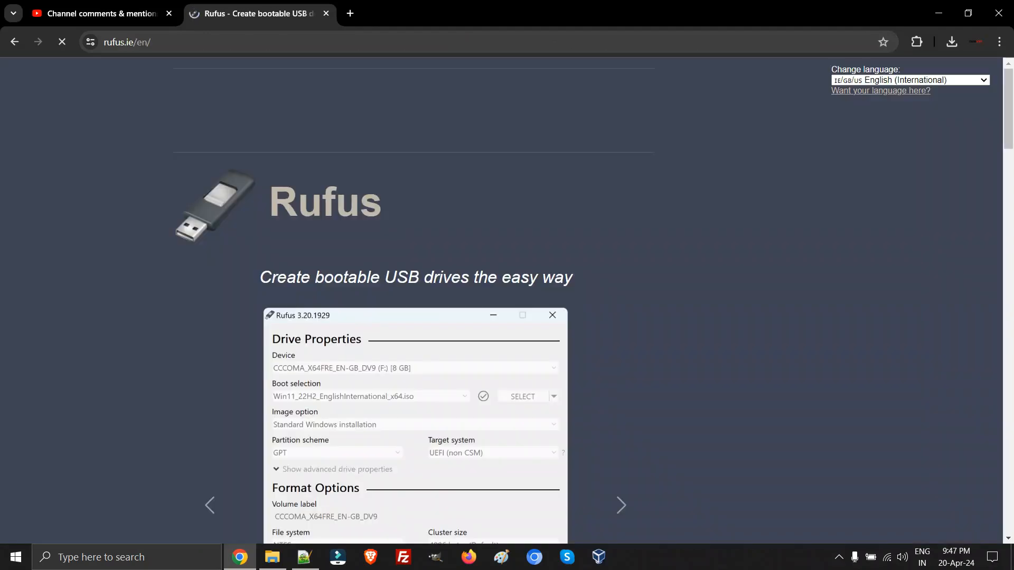
scroll("down", 3)
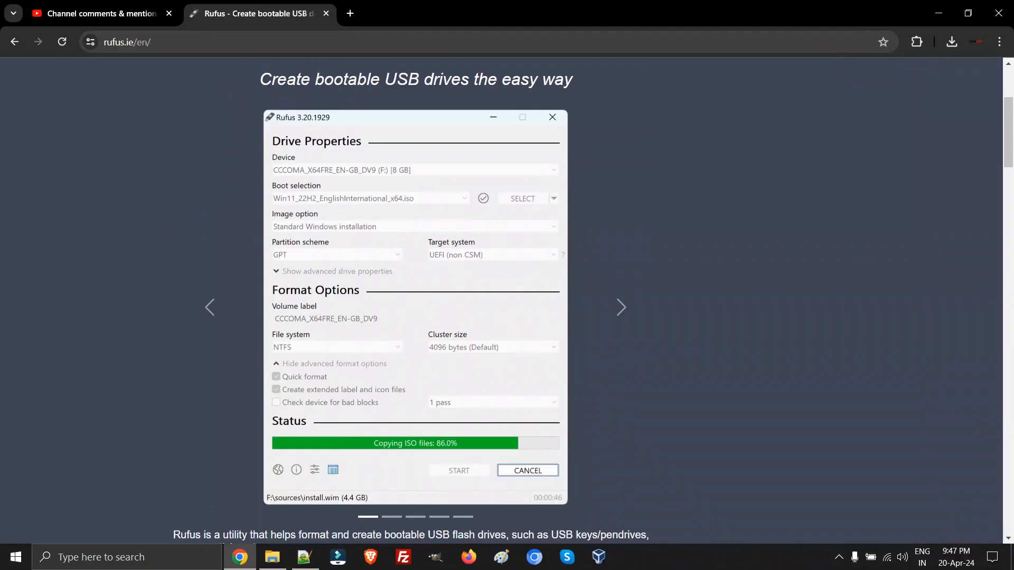
scroll("down", 3)
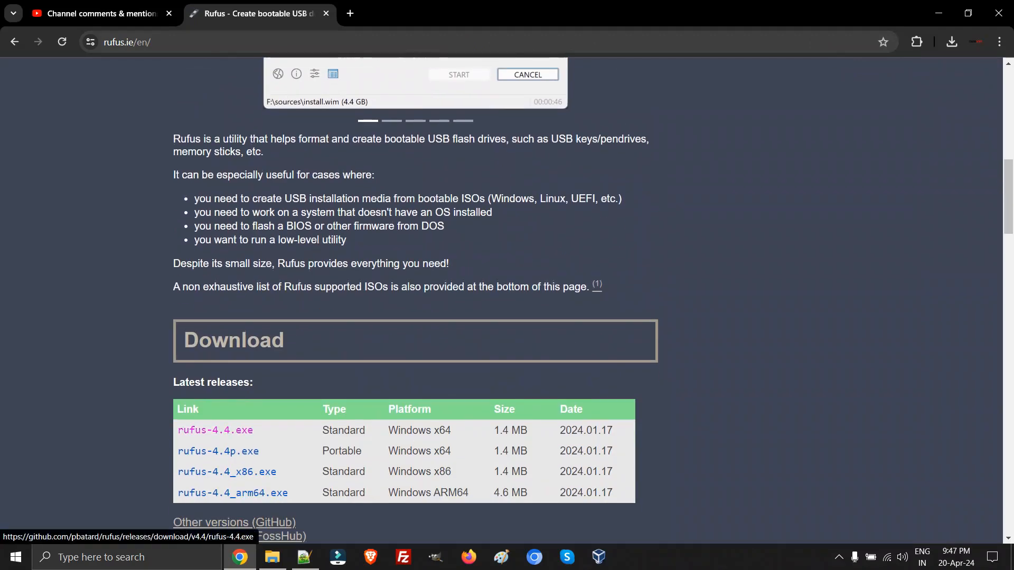
scroll("down", 3)
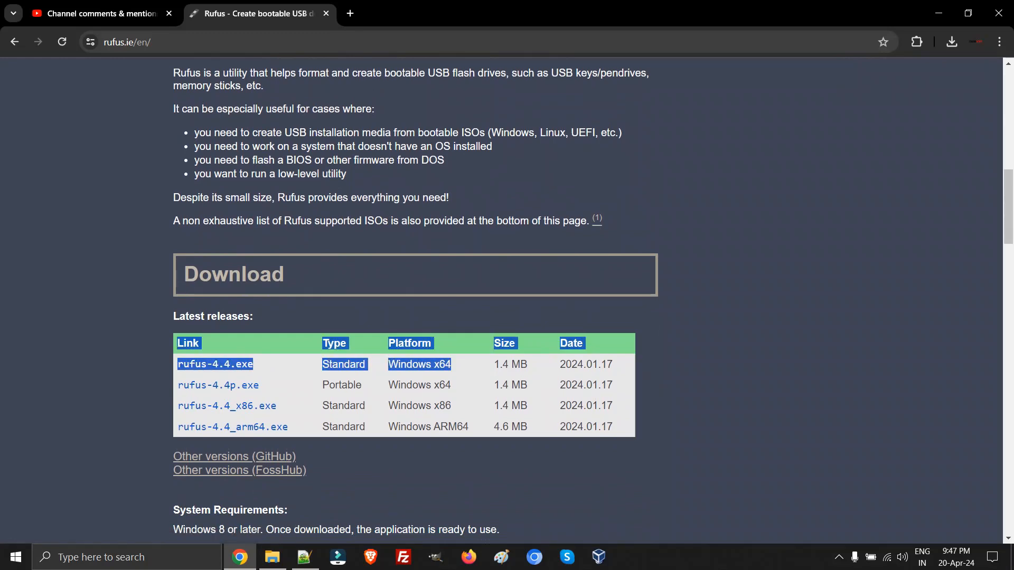
left_click(951, 41)
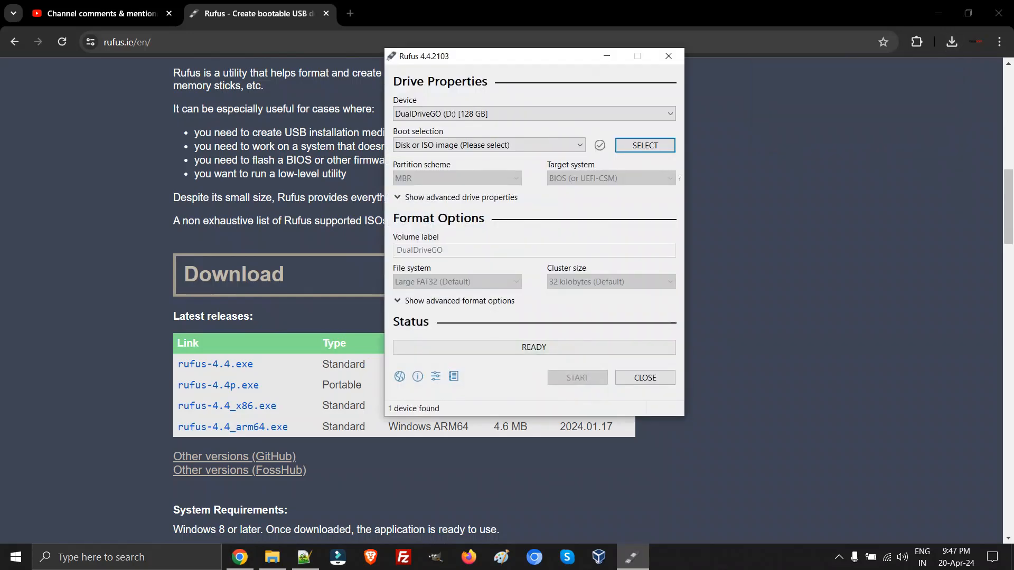
Format DualDriveGO (D:) as Large FAT32 in Rufus, accepting the data-loss warning.
left_click(532, 113)
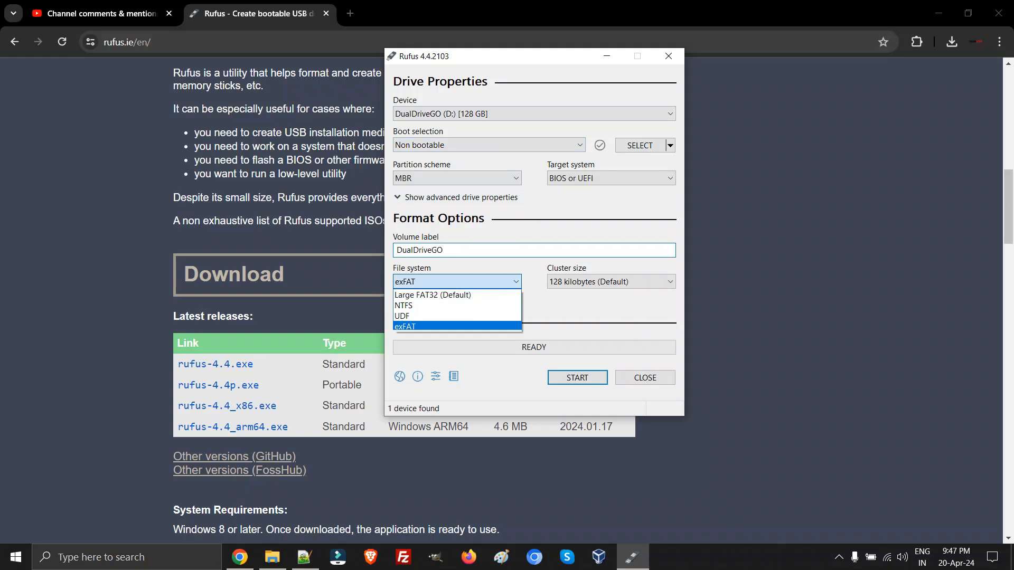
mouse_move(433, 295)
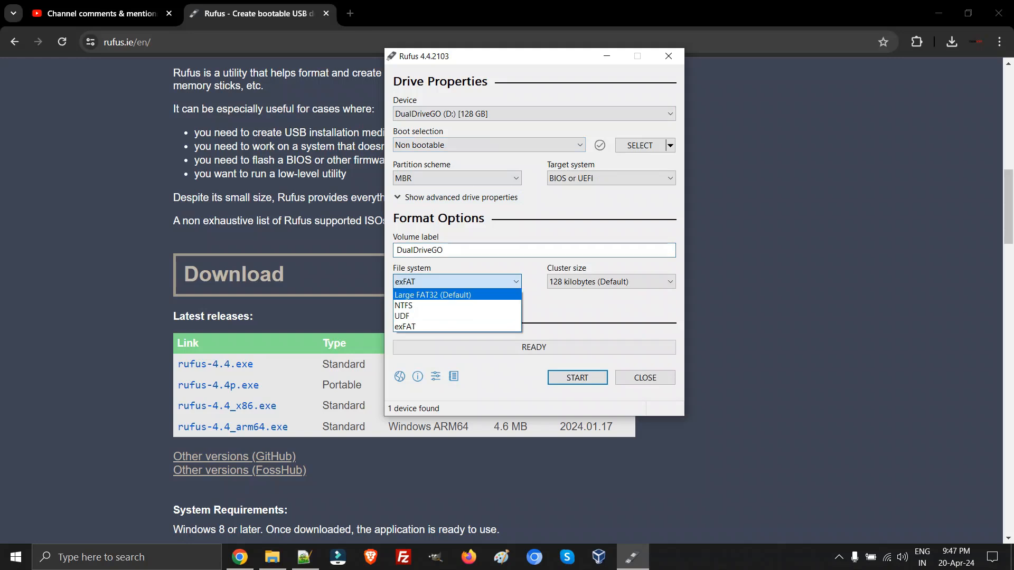
left_click(433, 295)
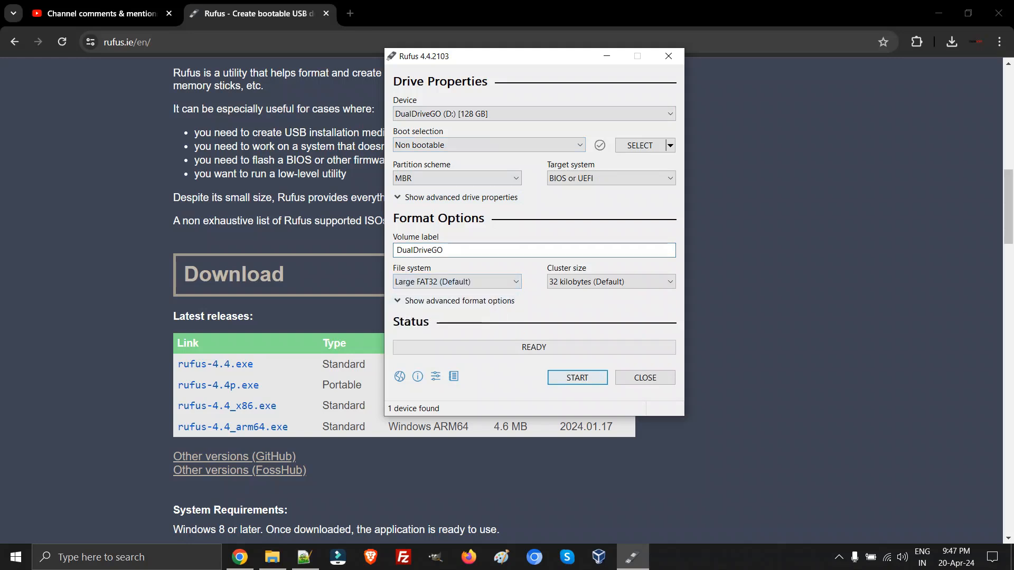
left_click(577, 378)
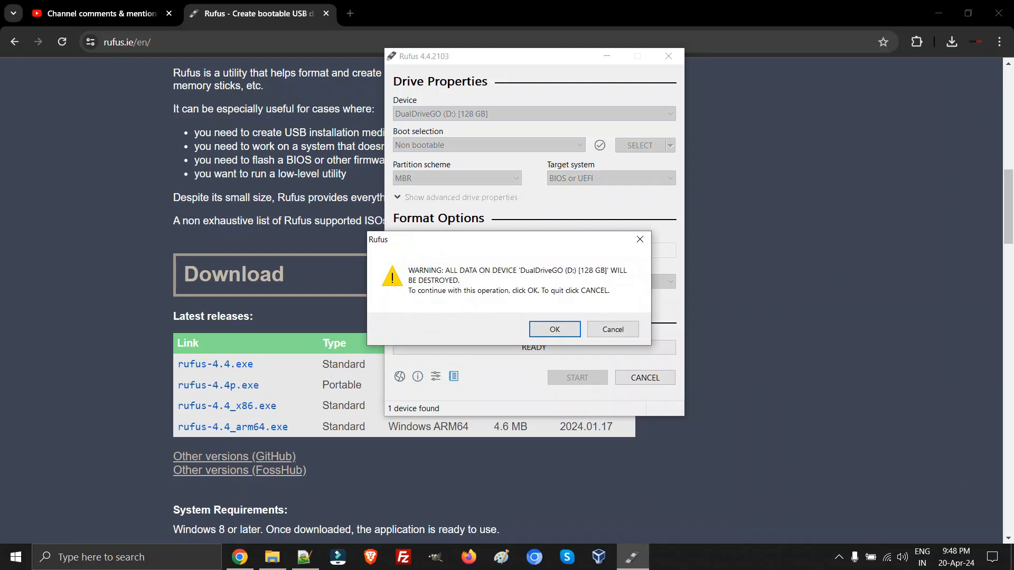
left_click(554, 330)
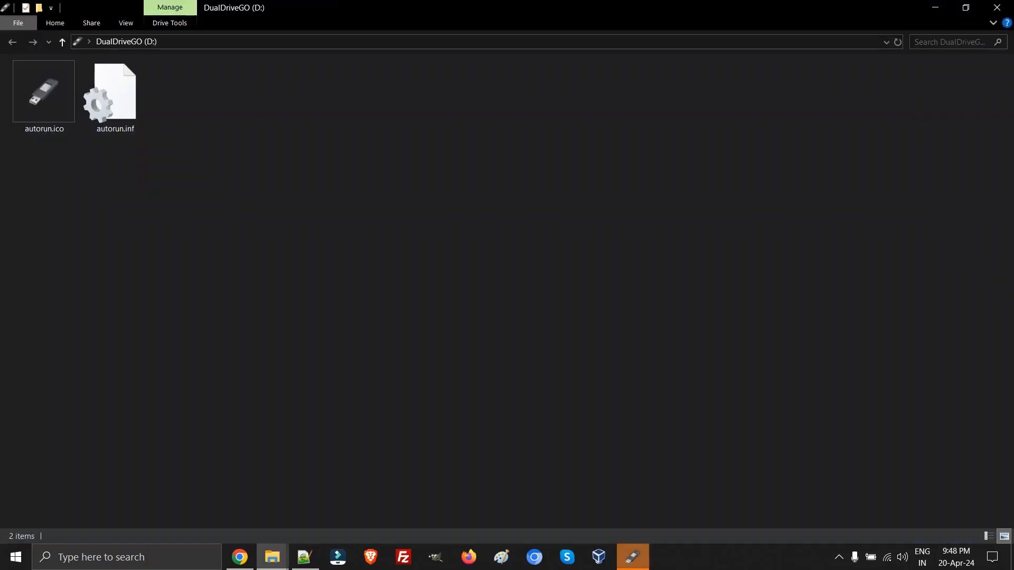
Return to This PC and inspect DualDriveGO's Format dialog without formatting.
left_click(114, 98)
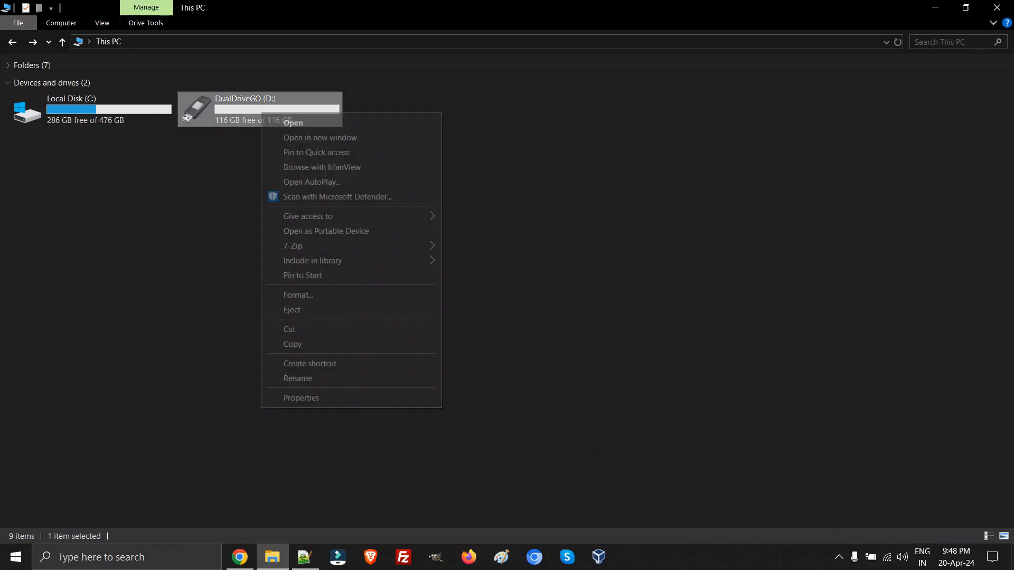
mouse_move(301, 399)
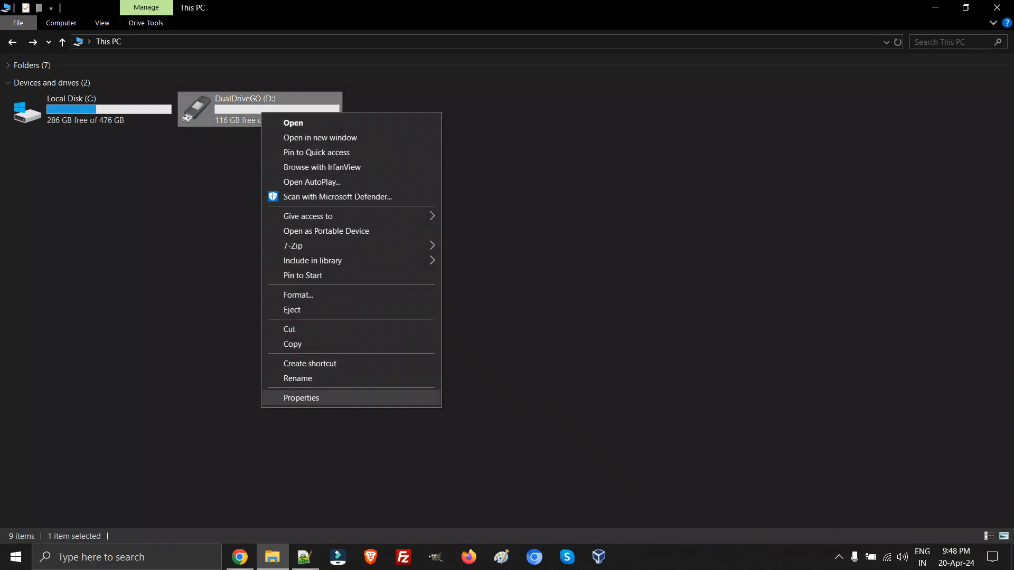
left_click(301, 399)
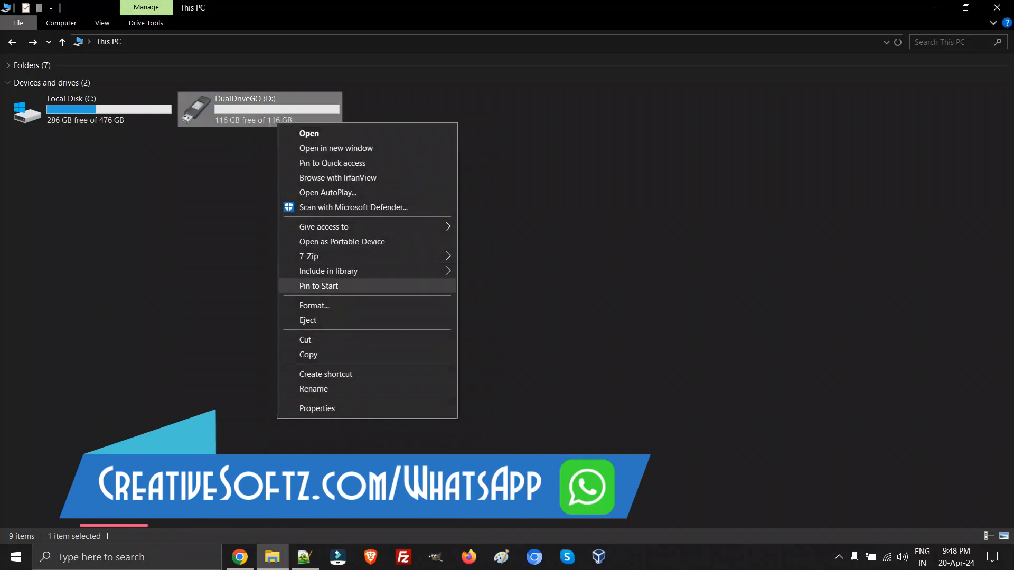
left_click(314, 306)
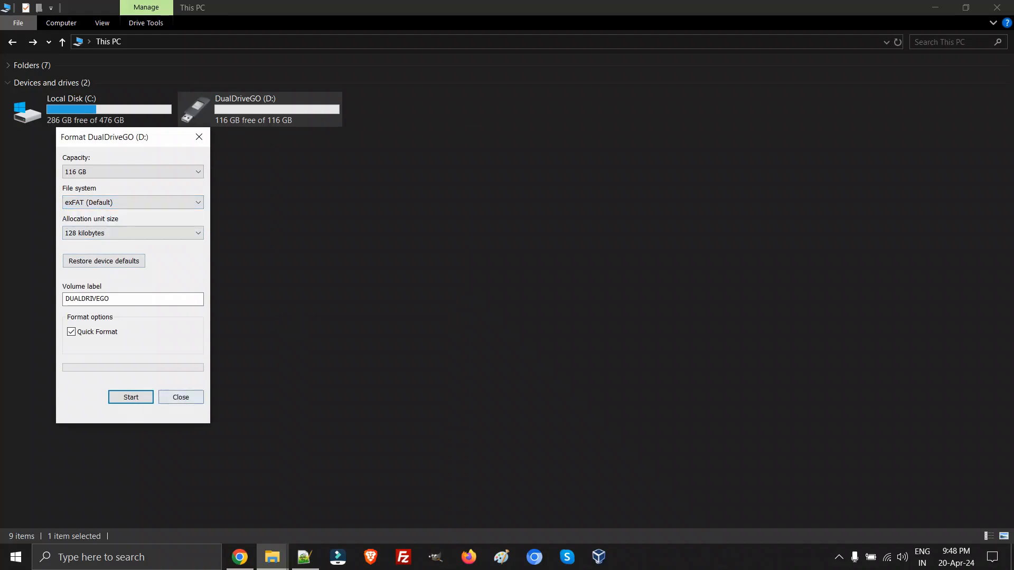
left_click(181, 397)
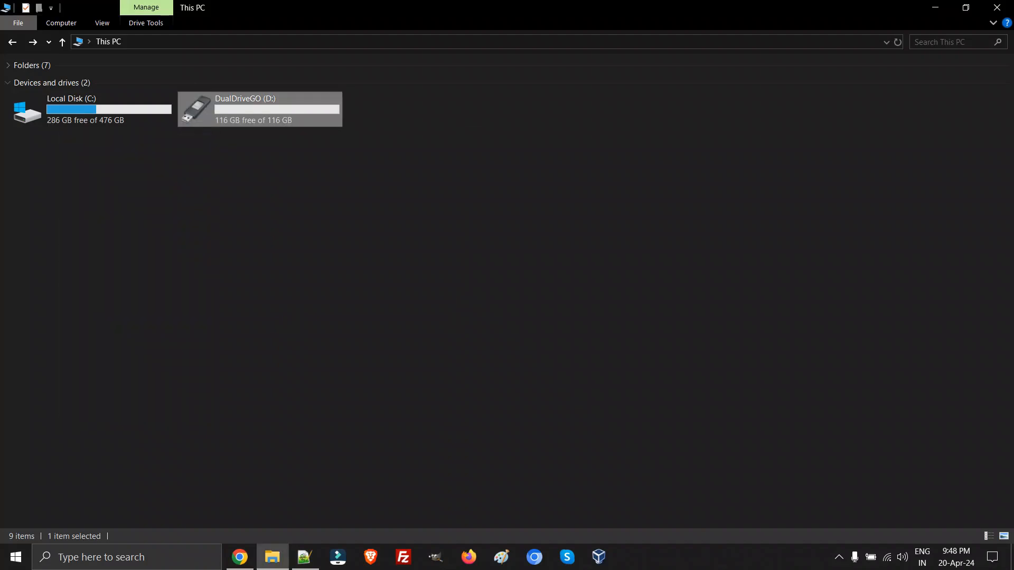
Confirm in Properties that DualDriveGO (D:) now reports FAT32 with 116 GB free.
right_click(258, 109)
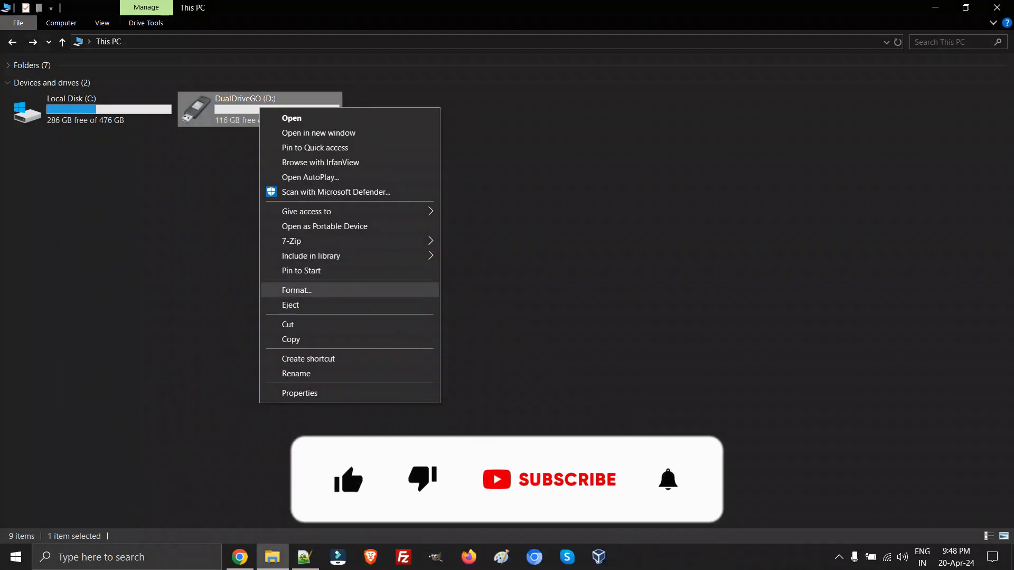
left_click(299, 392)
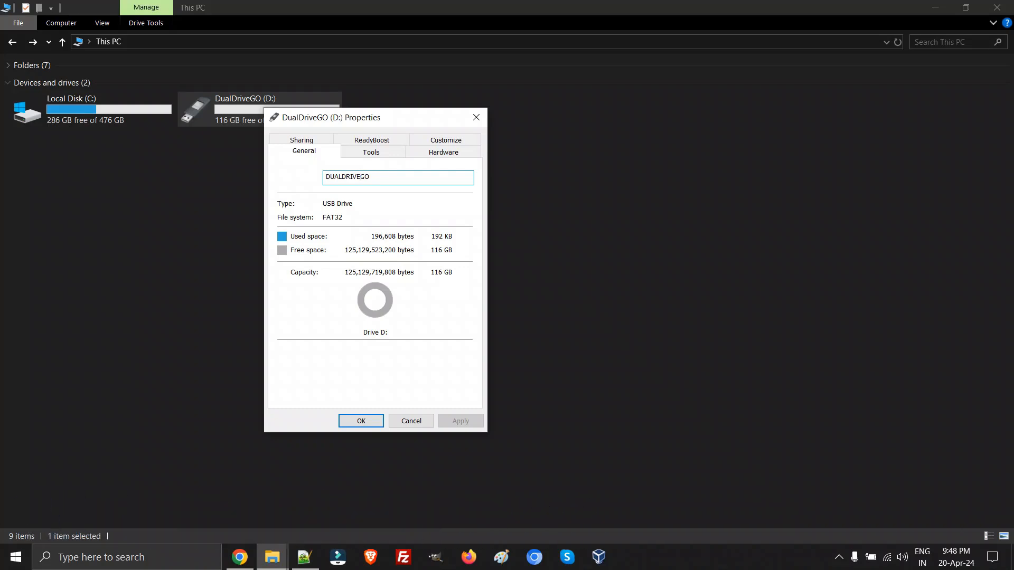
left_click(360, 178)
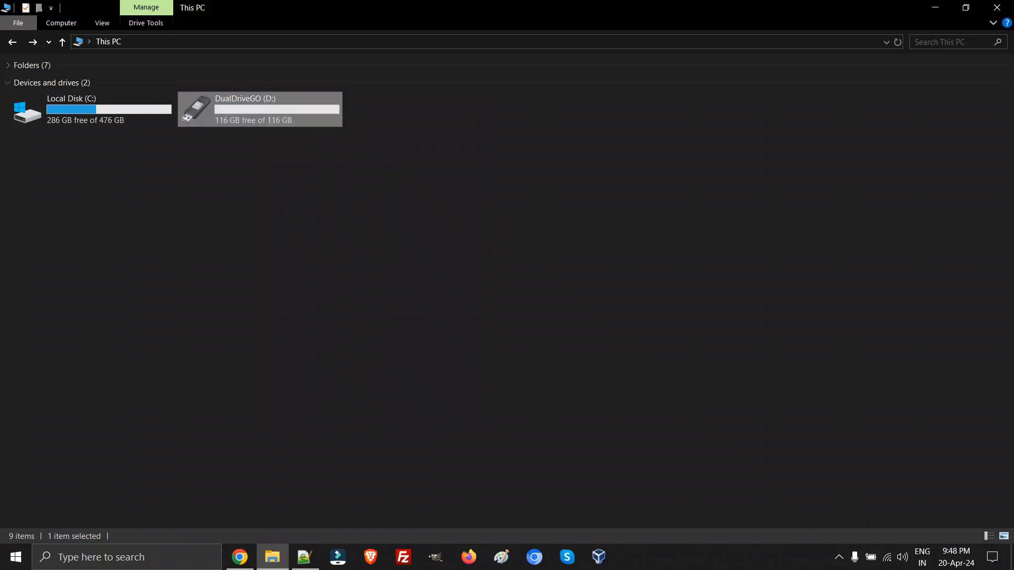
double_click(259, 109)
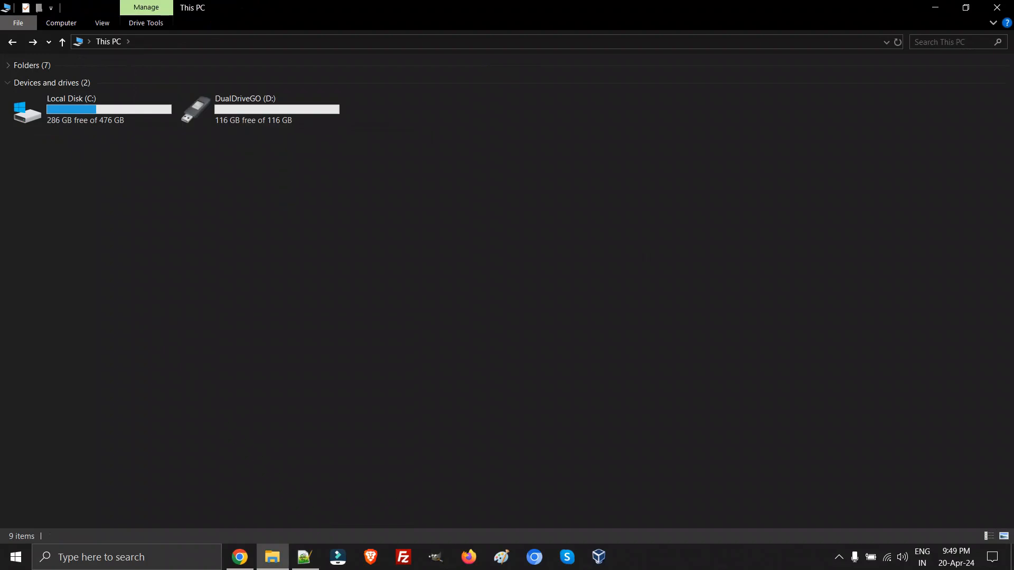
left_click(258, 109)
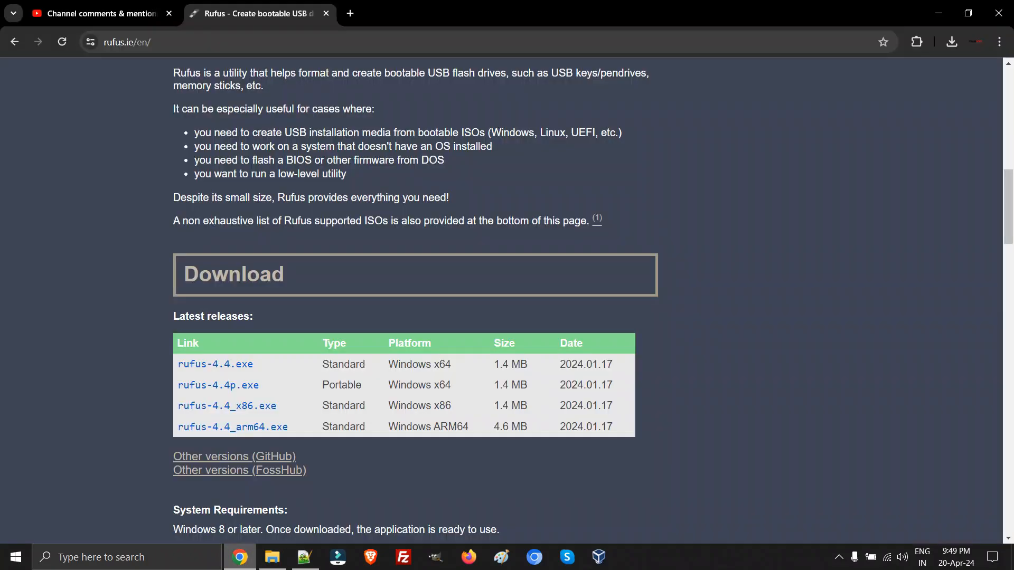
View DUALDRIVEGO (D:) with 116 GB free in This PC and relaunch Rufus.
left_click(271, 557)
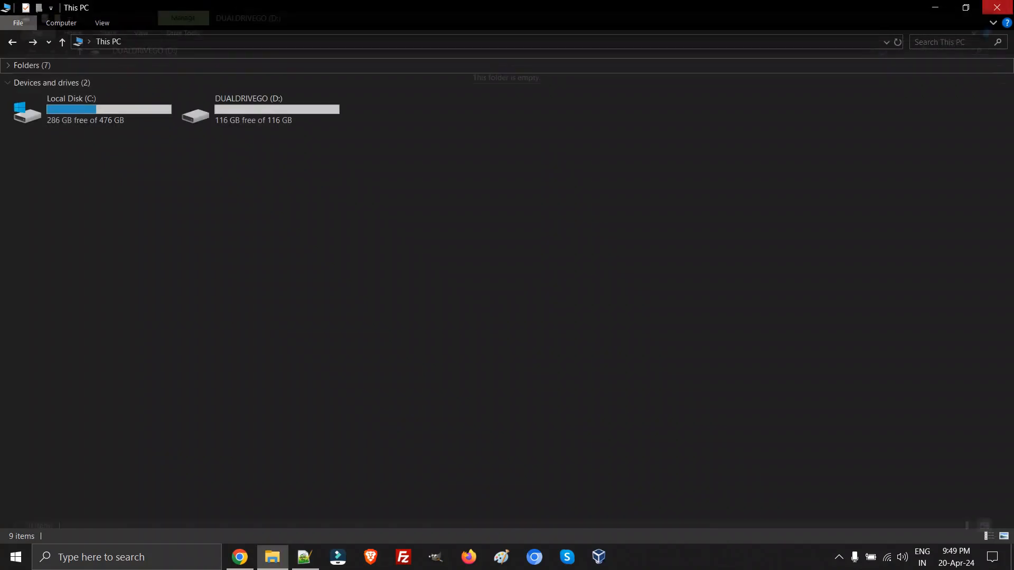
left_click(259, 108)
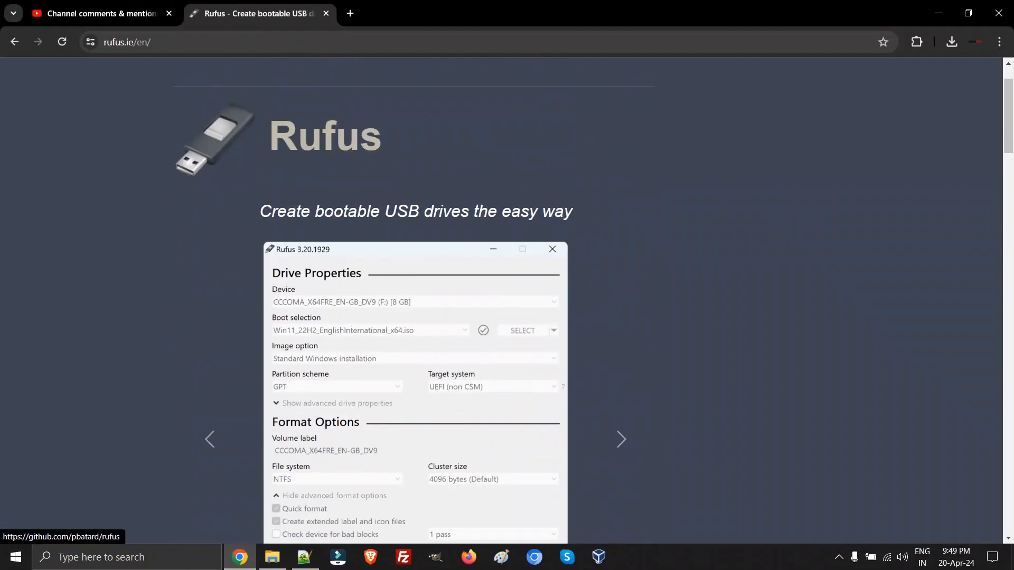
left_click(952, 43)
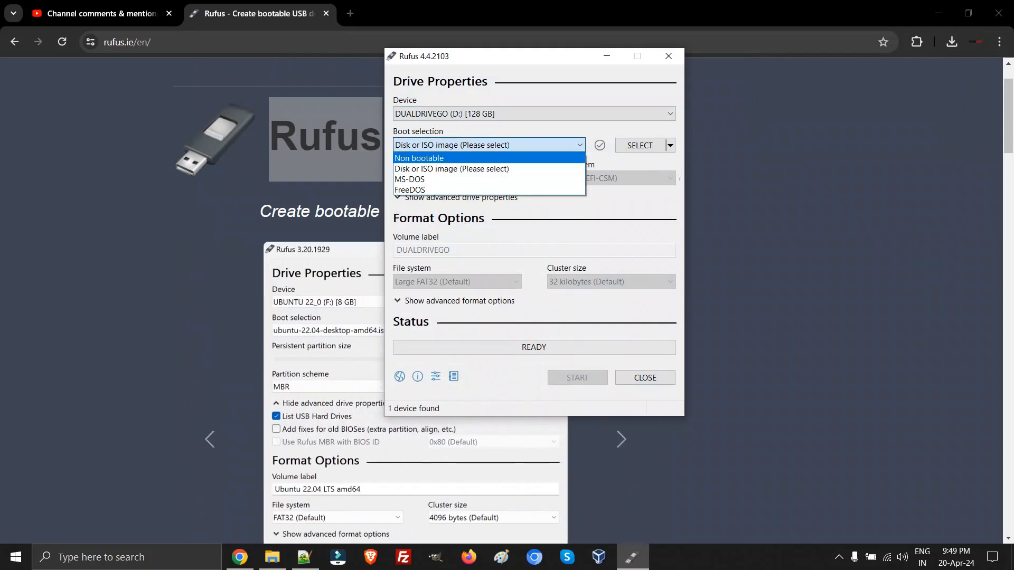
Set Non bootable with Large FAT32 for DUALDRIVEGO, then close Rufus unformatted.
left_click(419, 157)
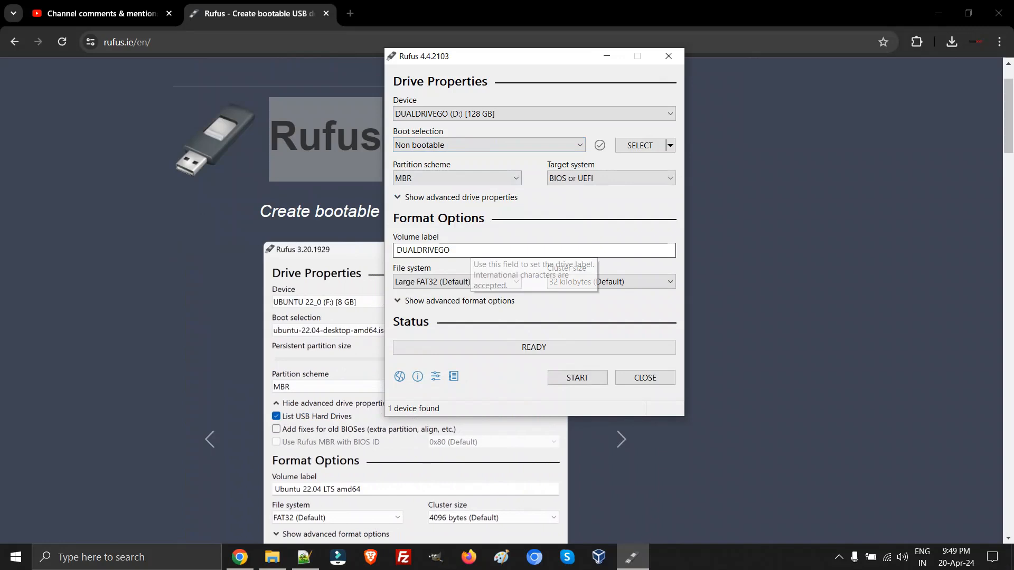
left_click(457, 281)
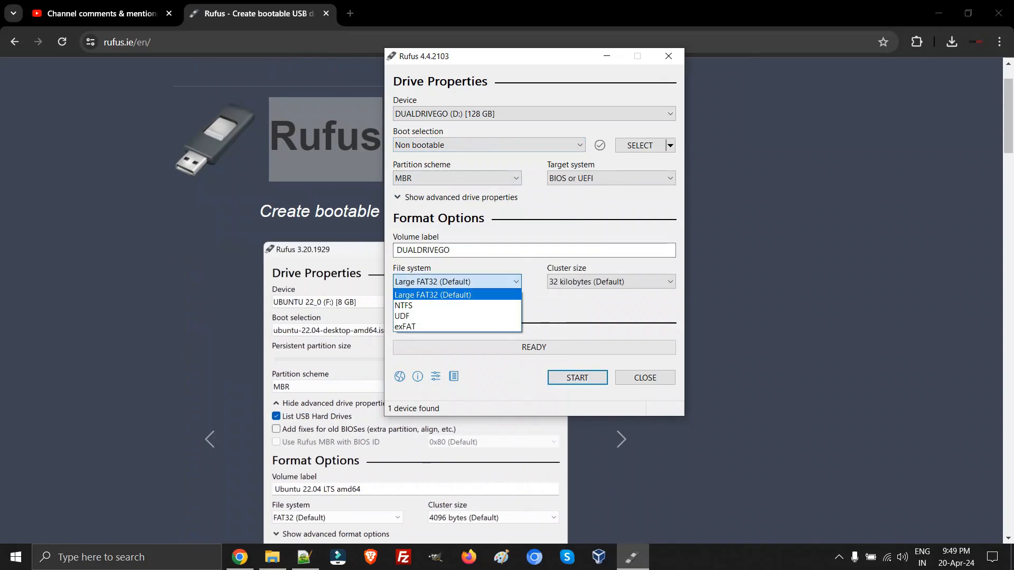
left_click(432, 295)
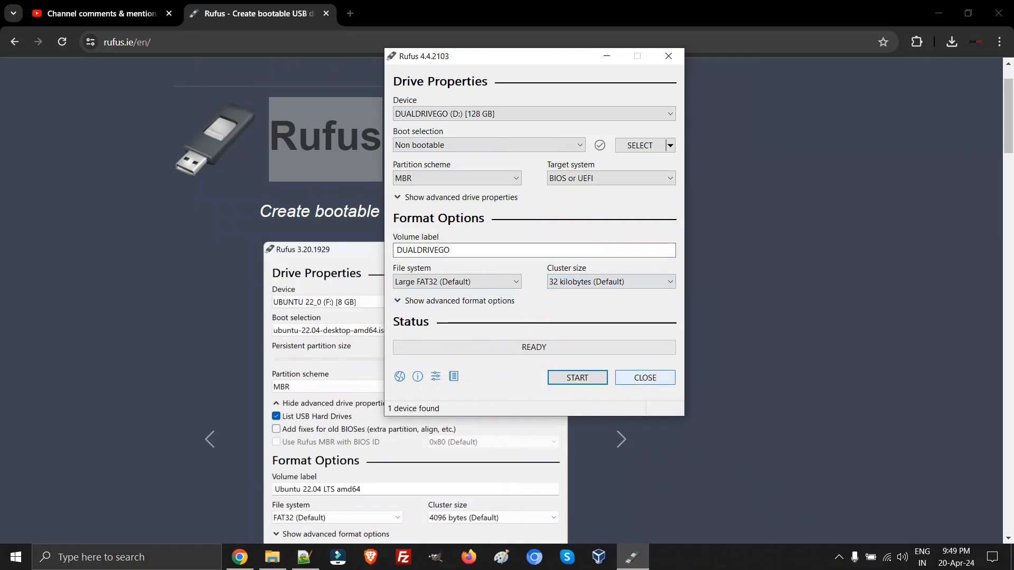
left_click(98, 13)
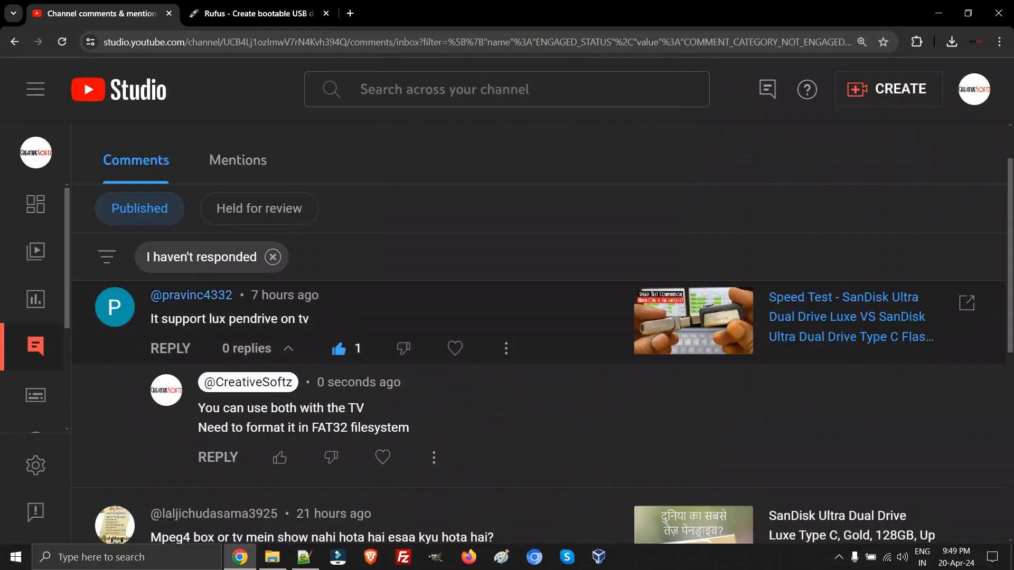
Review replies recommending FAT32 for older TVs and return to the Rufus site.
left_click_drag(205, 318, 310, 318)
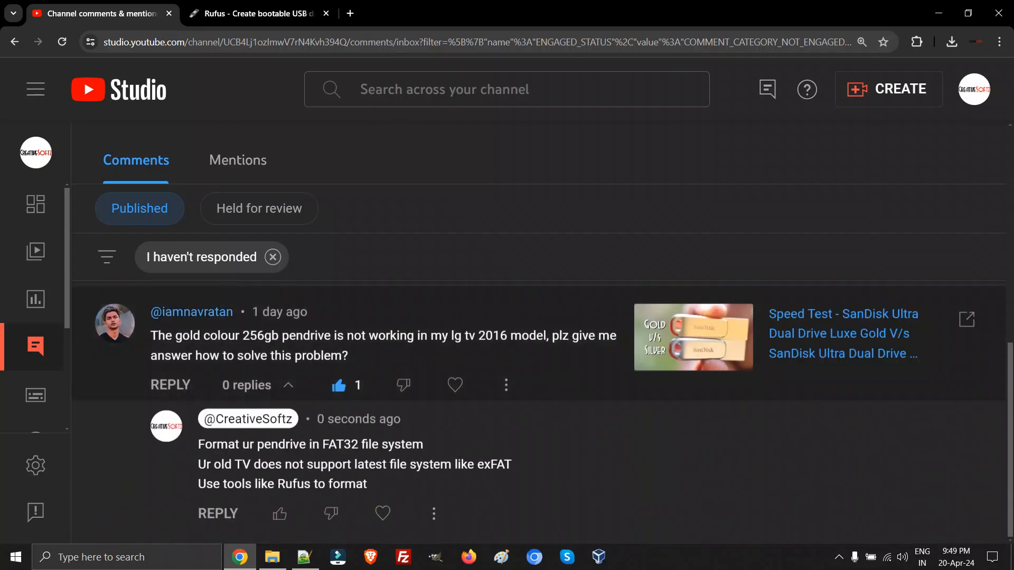
left_click_drag(152, 336, 347, 356)
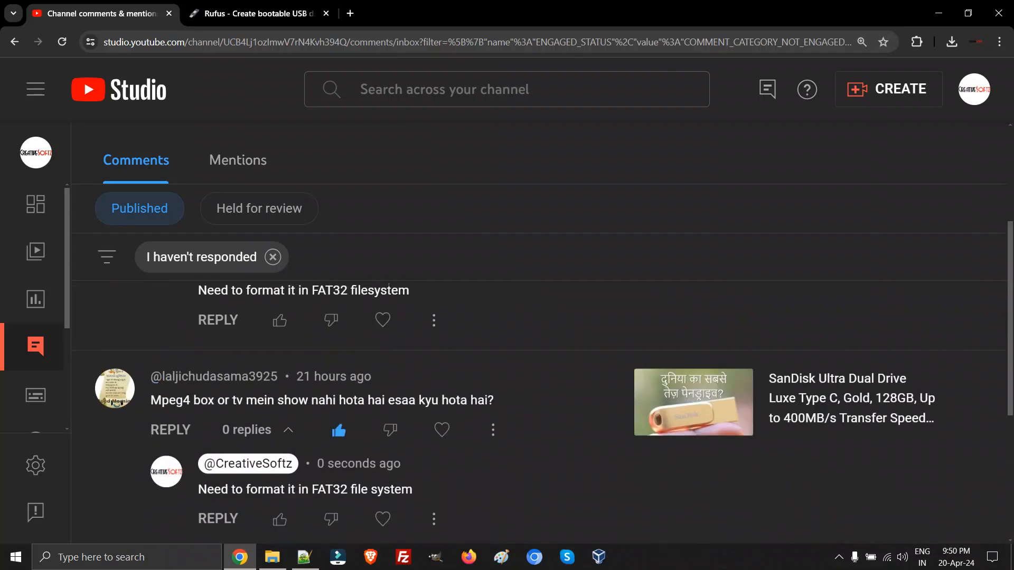
left_click(257, 13)
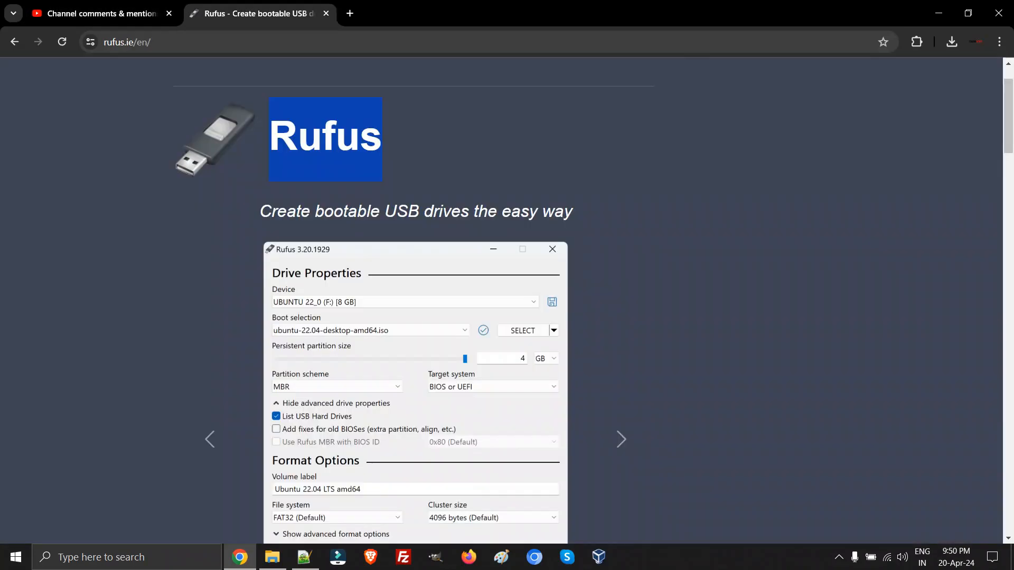